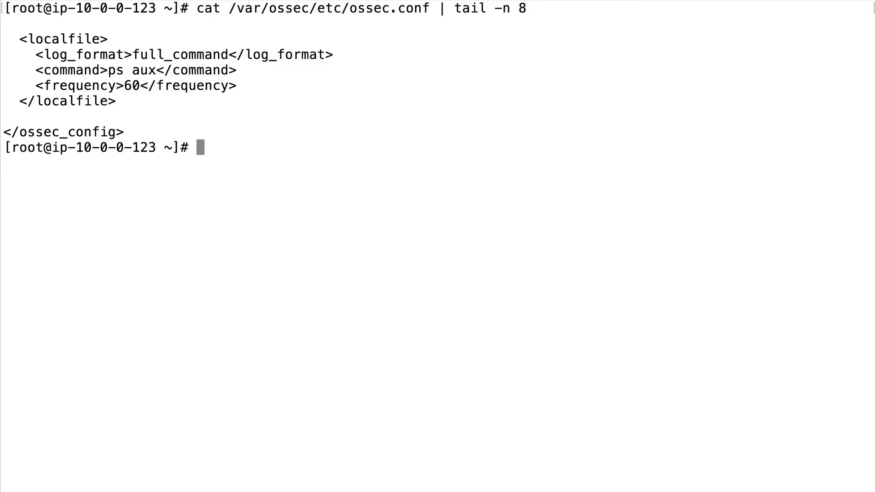
Step: Start a background Netcat listener on port 80 with 'nc -l 80 &'
{"action": "type", "text": "nc"}
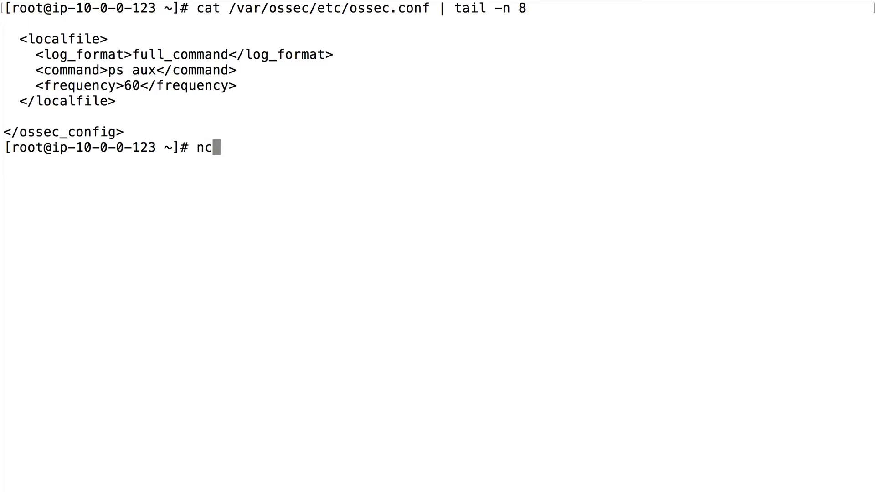
{"action": "type", "text": "-l 80"}
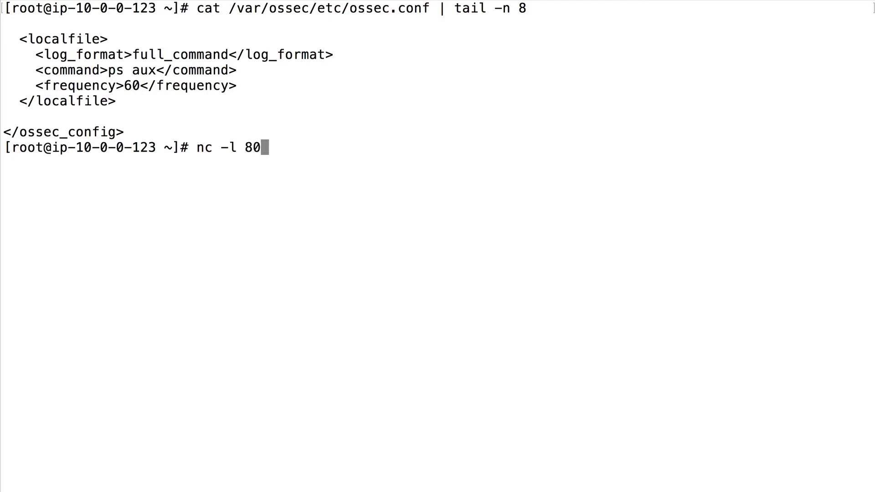
{"action": "key", "text": "Return"}
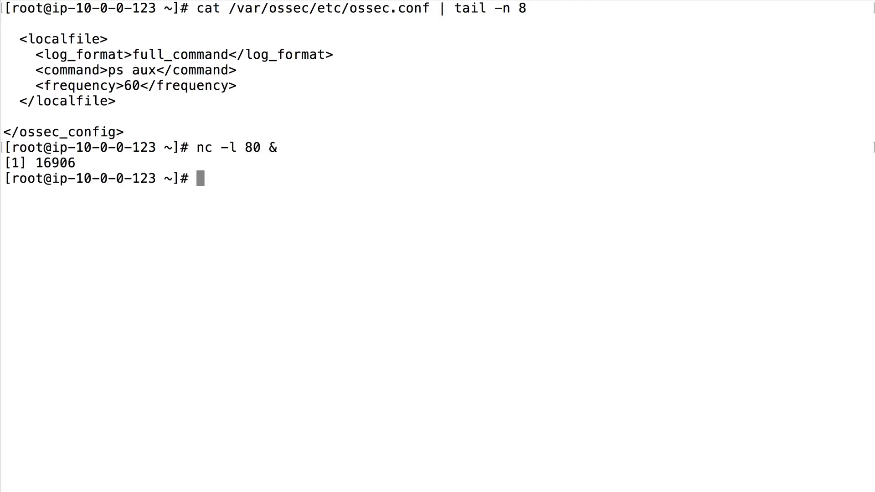
Step: List listening sockets with 'netstat -nap | grep -i listen'
{"action": "type", "text": "netstat"}
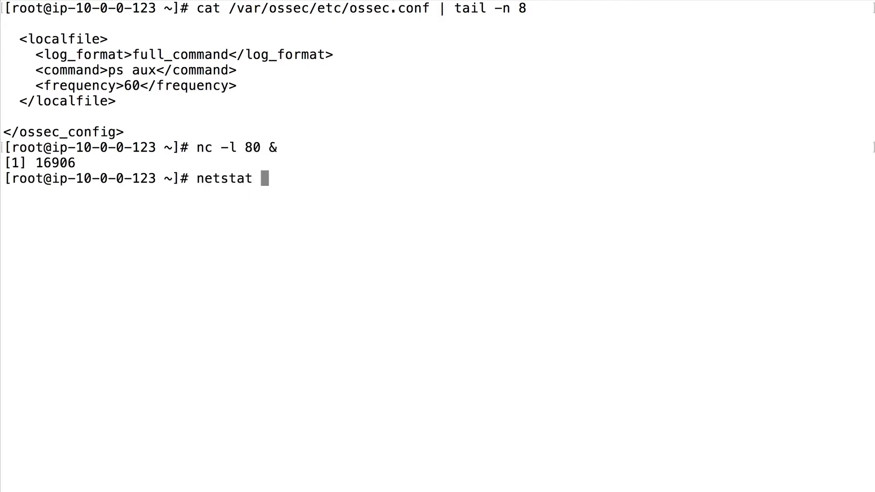
{"action": "type", "text": "-nap |"}
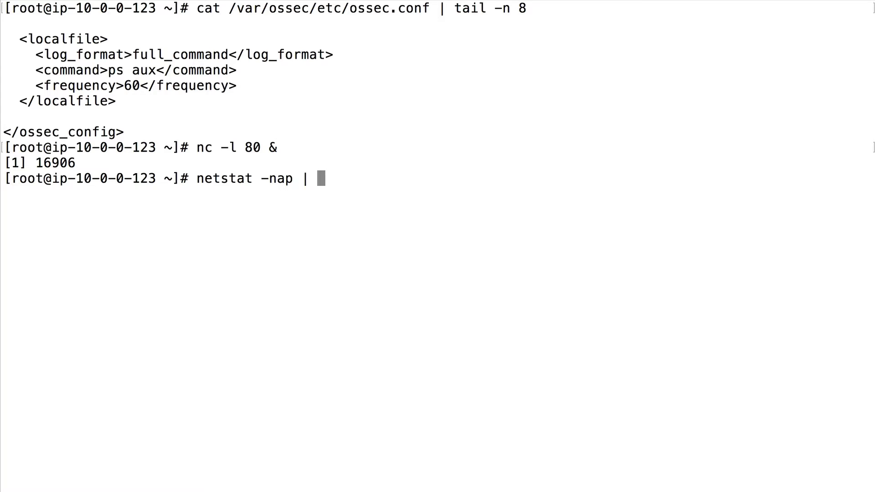
{"action": "type", "text": "grep -i listen"}
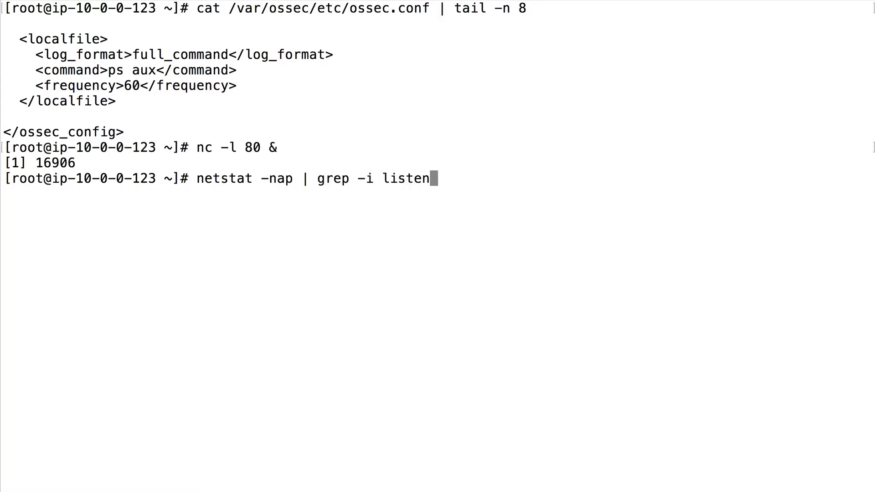
{"action": "key", "text": "Return"}
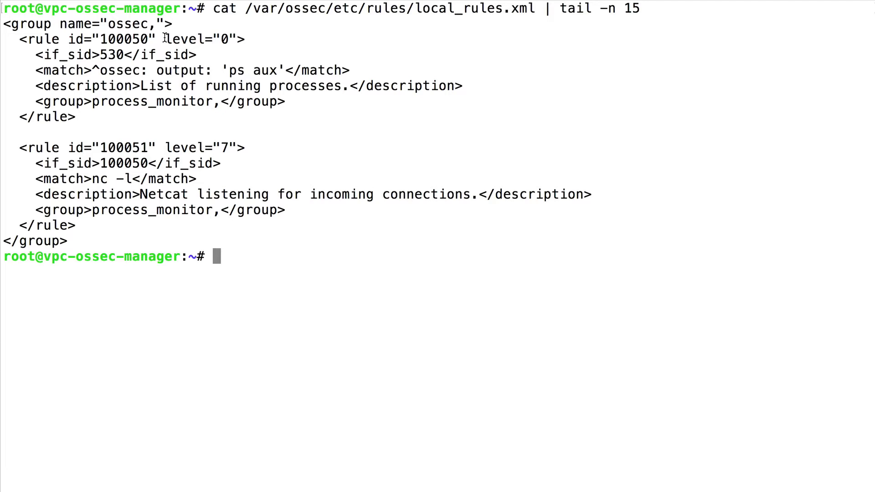
Step: Highlight the 'ps aux' match in rule 100050 and the 'nc -l' pattern in rule 100051
{"action": "double_click", "coordinate": [198, 38]}
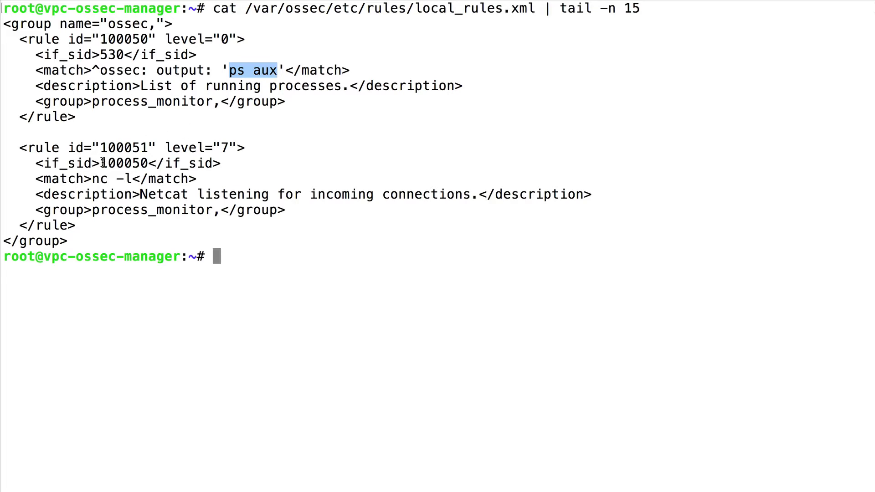
{"action": "mouse_move", "coordinate": [97, 173]}
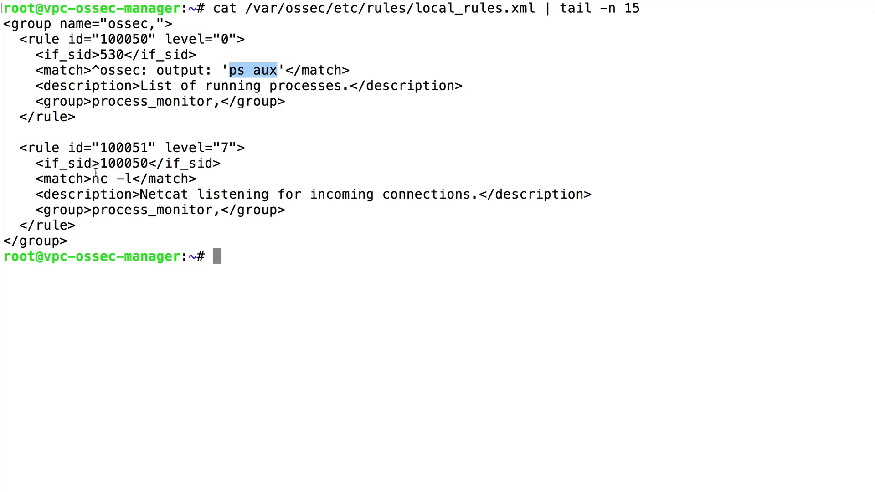
{"action": "double_click", "coordinate": [100, 178]}
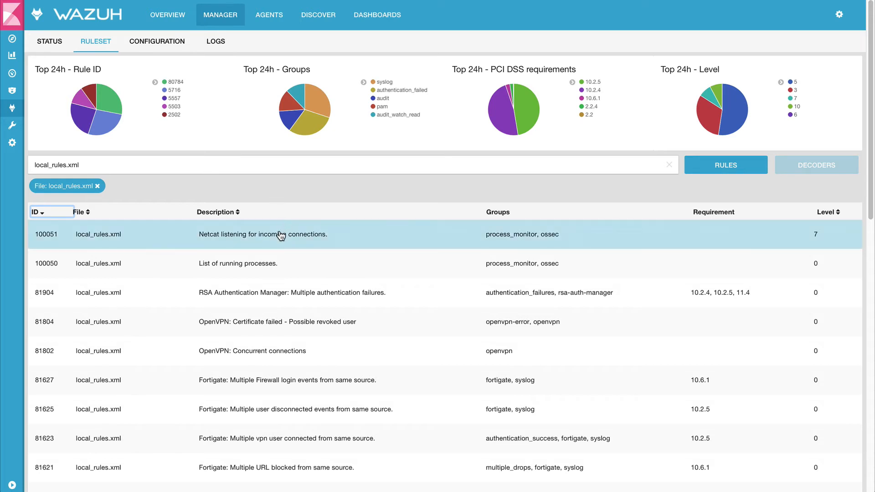
Step: Expand rules 100051 and 100050 in the Ruleset, then view the Agents overview
{"action": "left_click", "coordinate": [262, 233]}
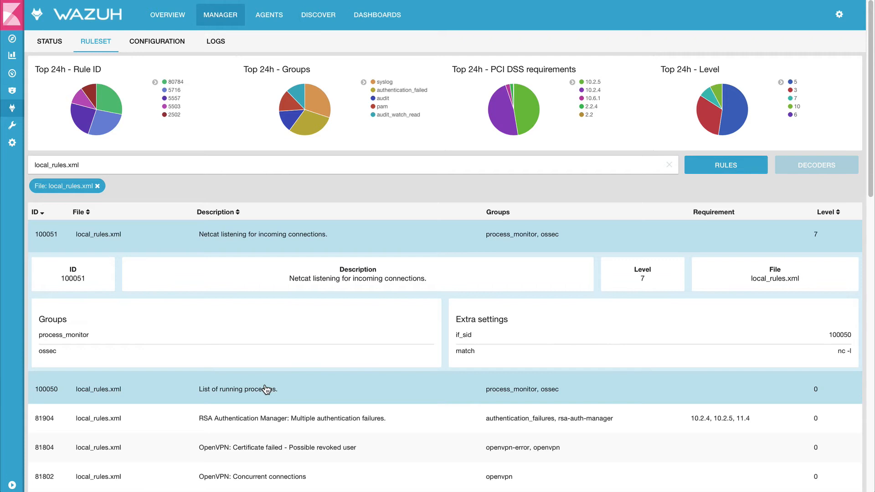
{"action": "left_click", "coordinate": [237, 388]}
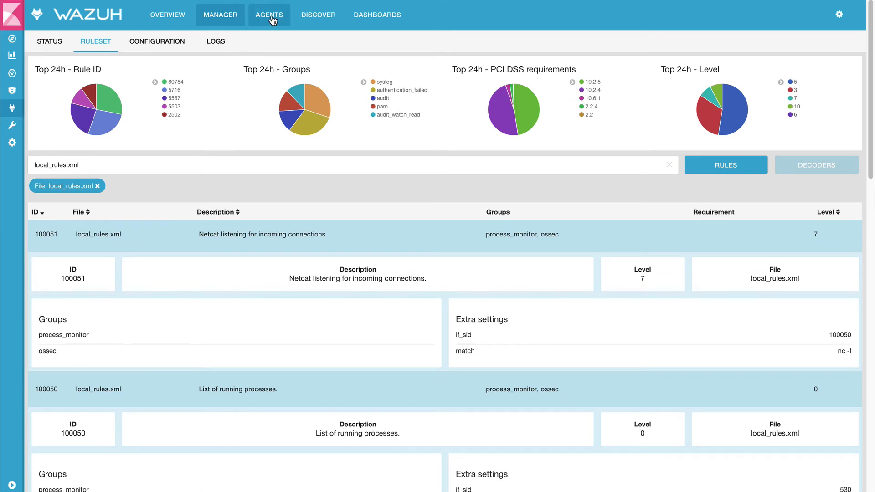
{"action": "left_click", "coordinate": [268, 14]}
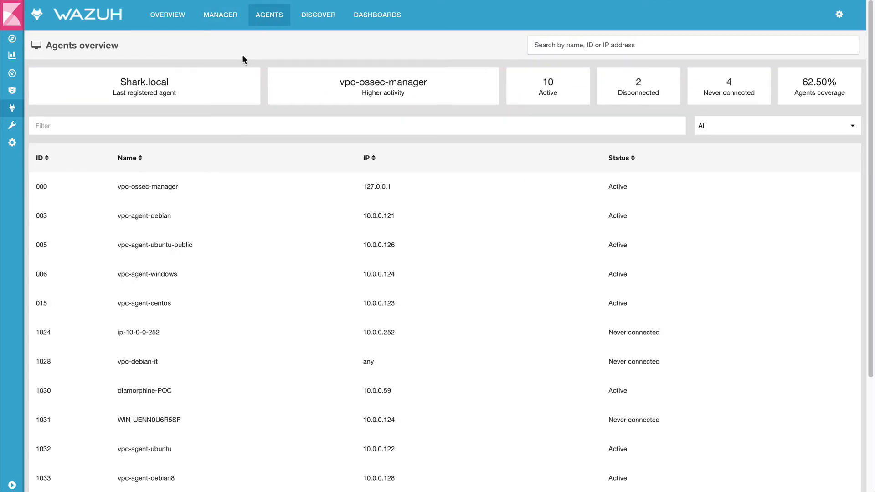
{"action": "mouse_move", "coordinate": [170, 303]}
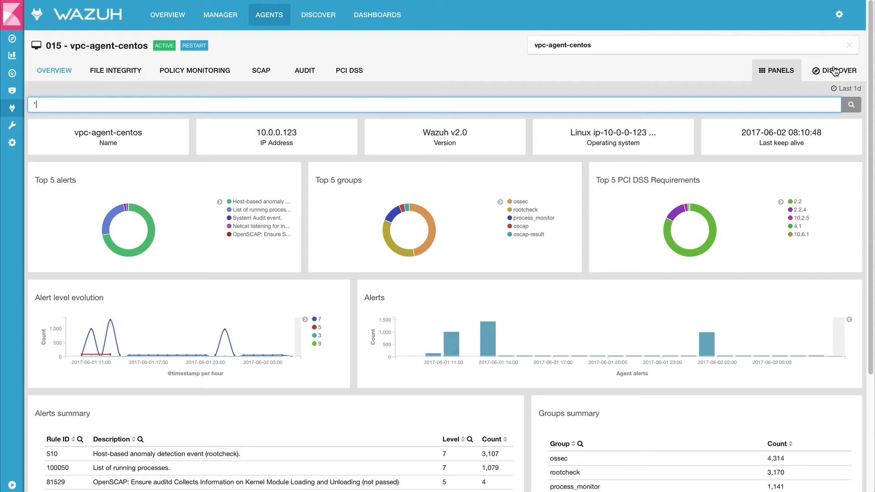
Step: Open vpc-agent-centos alerts in Discover and expand the latest 'Netcat listening' alert
{"action": "left_click", "coordinate": [835, 70]}
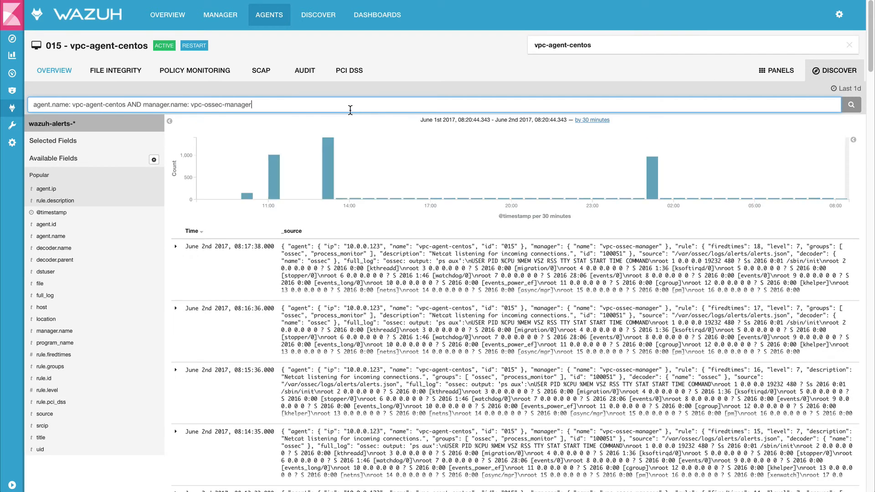
{"action": "mouse_move", "coordinate": [174, 259]}
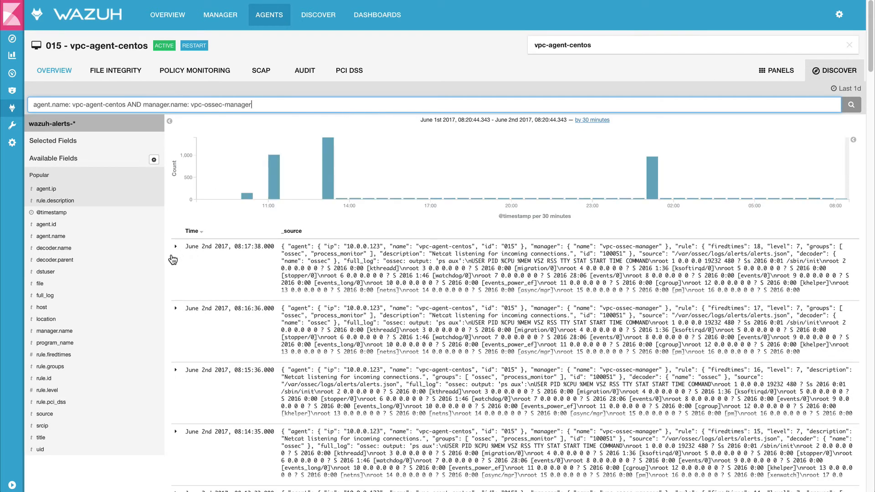
{"action": "left_click", "coordinate": [176, 246]}
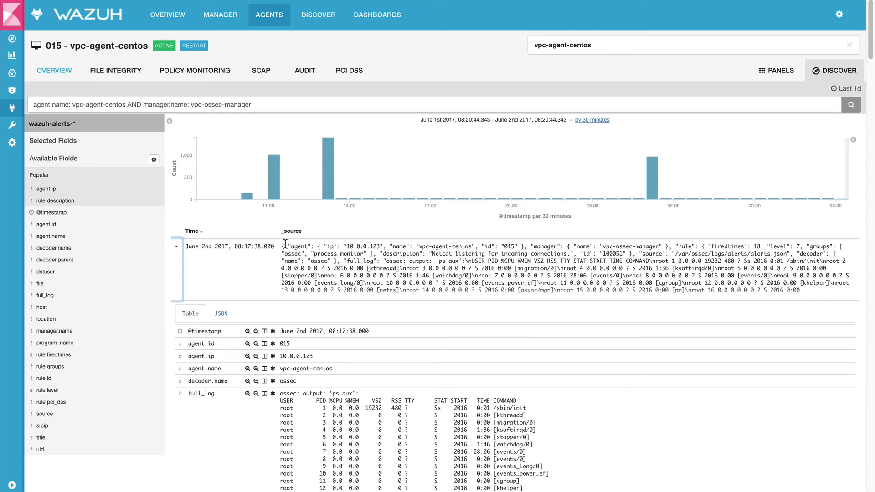
{"action": "scroll", "scroll_direction": "down", "scroll_amount": 3}
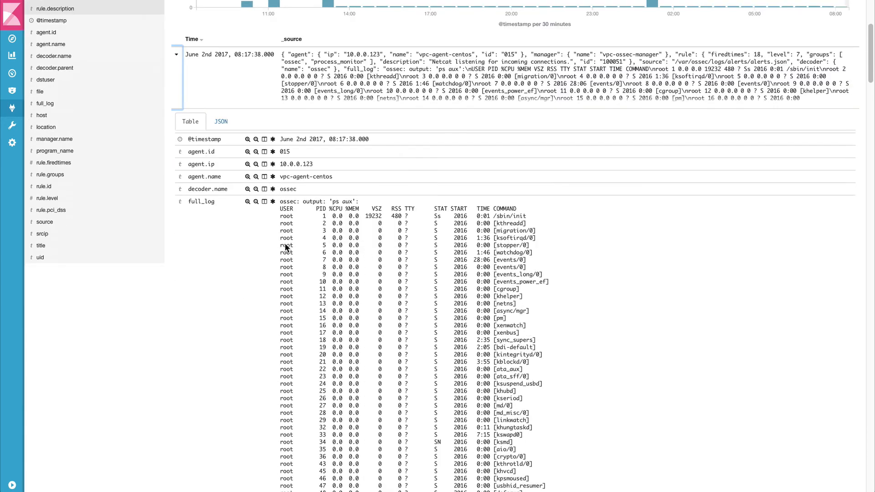
{"action": "scroll", "scroll_direction": "down", "scroll_amount": 3}
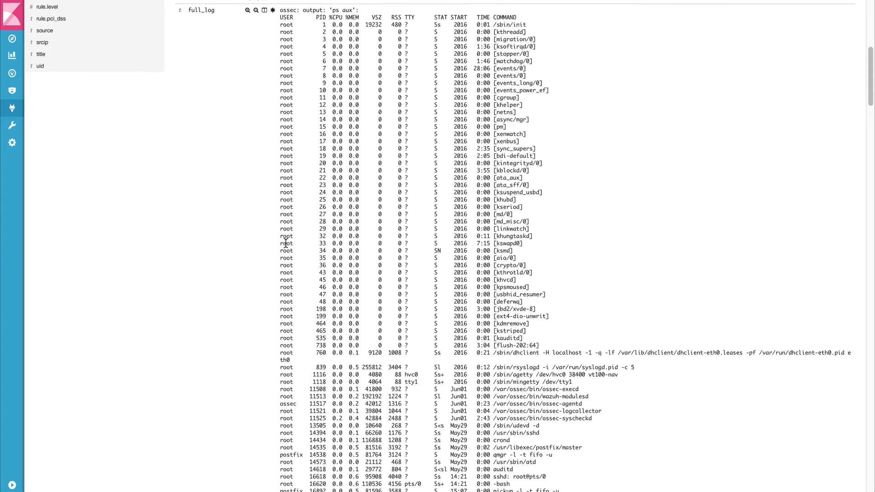
{"action": "scroll", "scroll_direction": "down", "scroll_amount": 3}
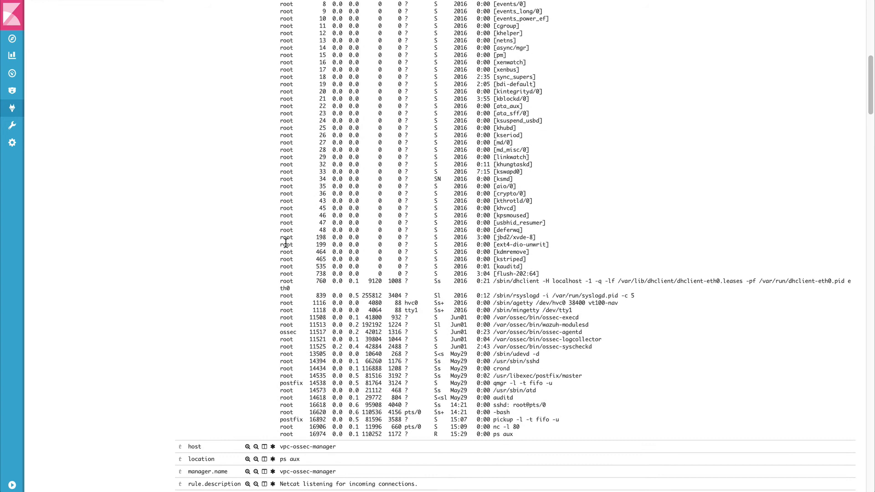
{"action": "scroll", "scroll_direction": "down", "scroll_amount": 3}
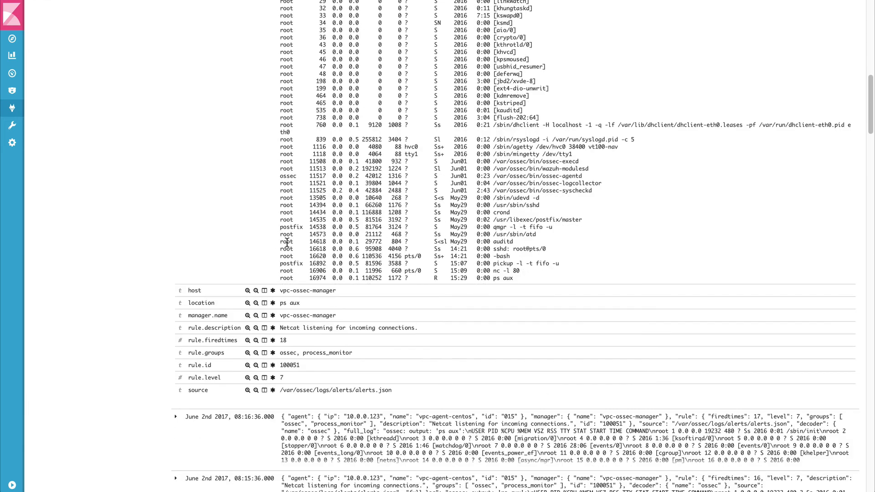
{"action": "mouse_move", "coordinate": [421, 327]}
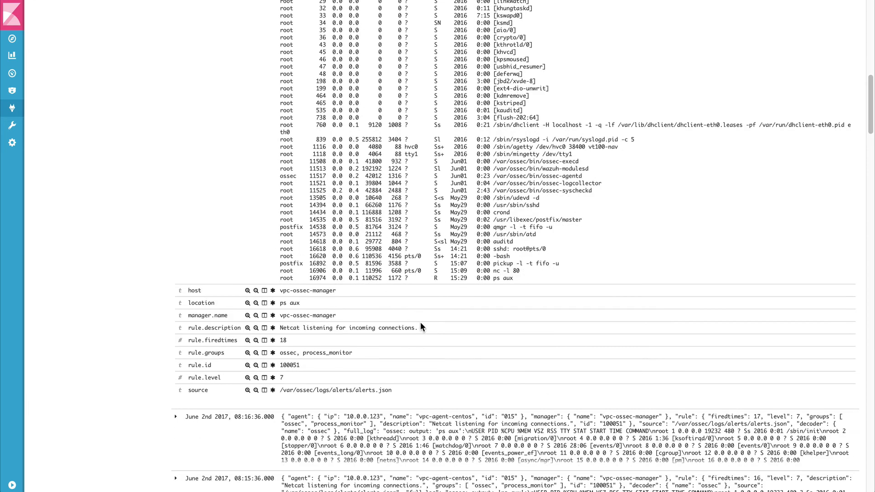
{"action": "double_click", "coordinate": [293, 327]}
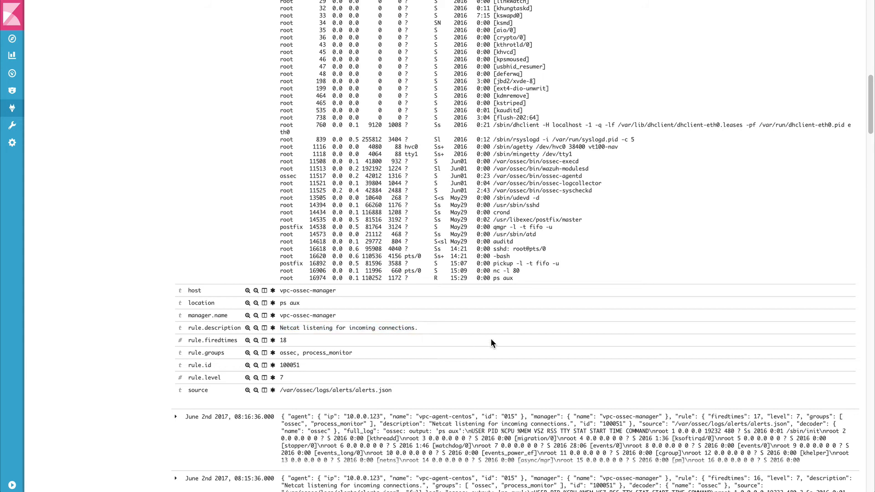
{"action": "mouse_move", "coordinate": [523, 347]}
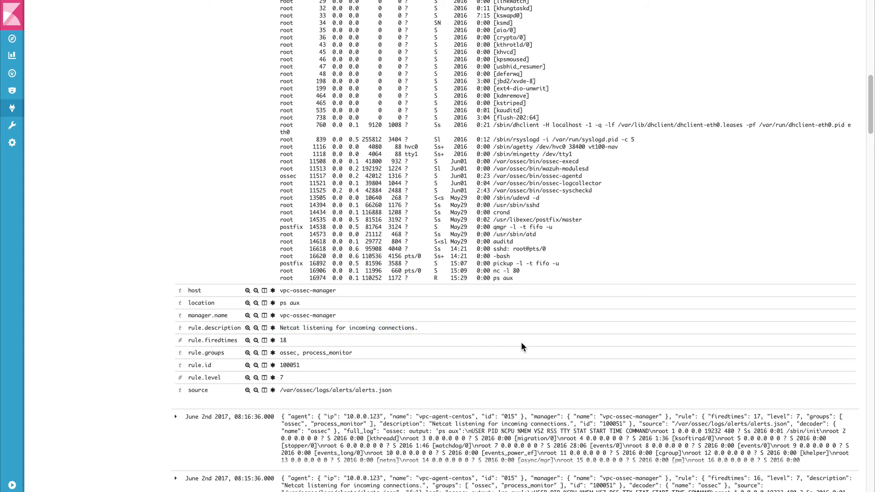
{"action": "mouse_move", "coordinate": [316, 367]}
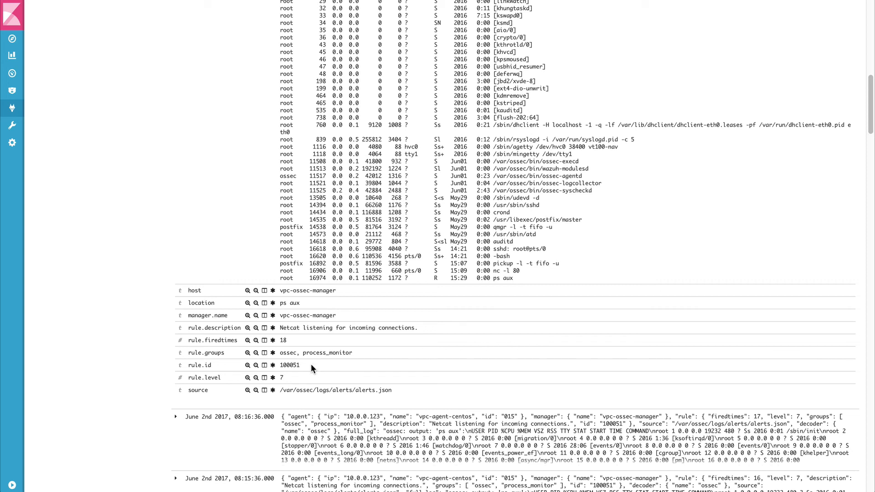
{"action": "mouse_move", "coordinate": [326, 372]}
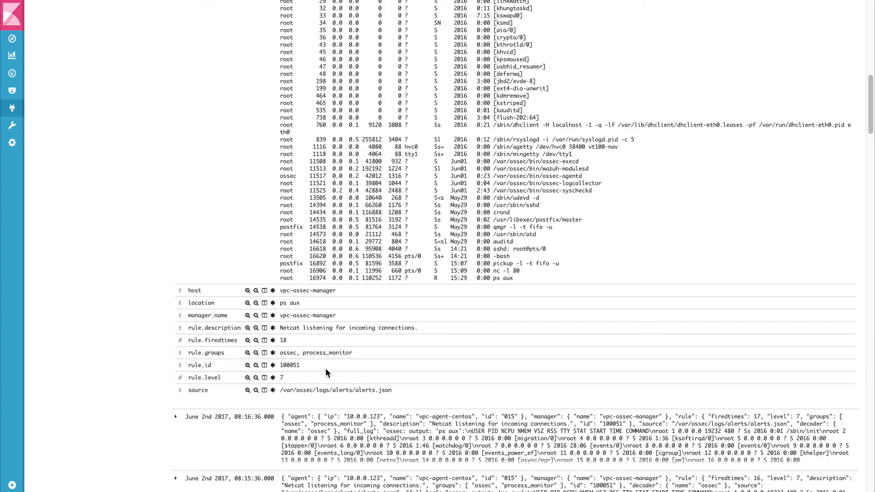